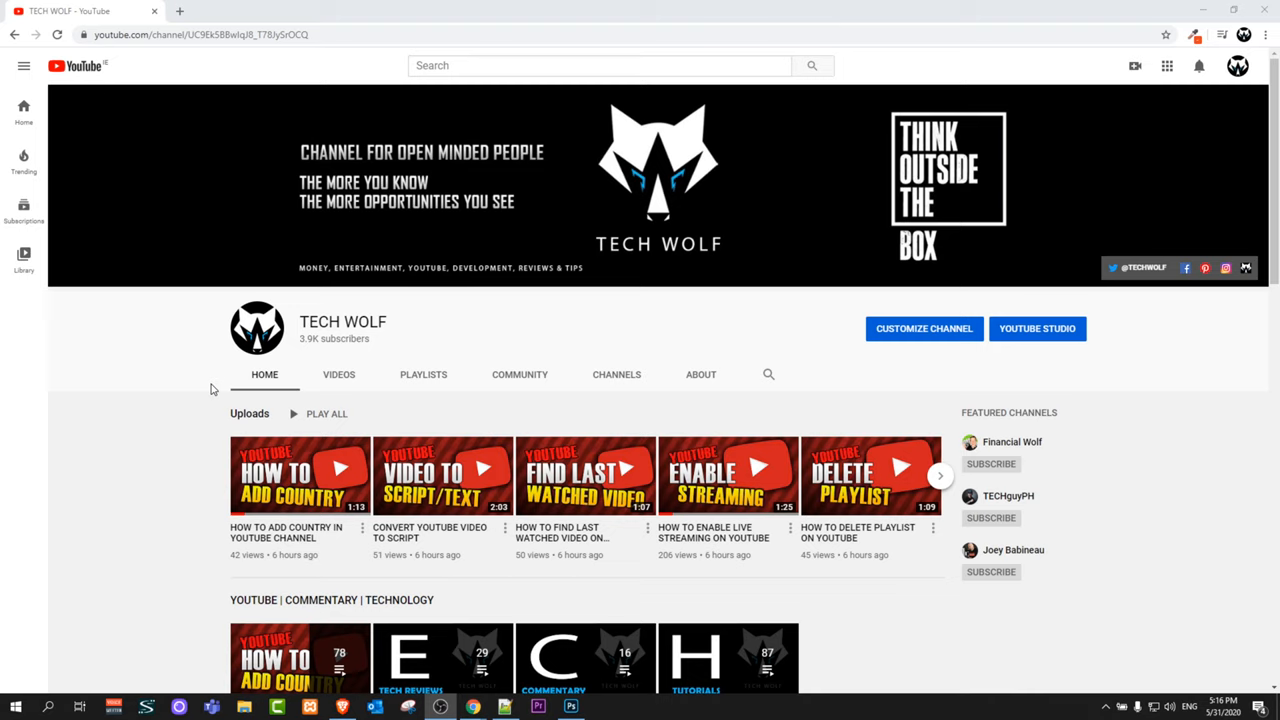
mouse_move(180, 378)
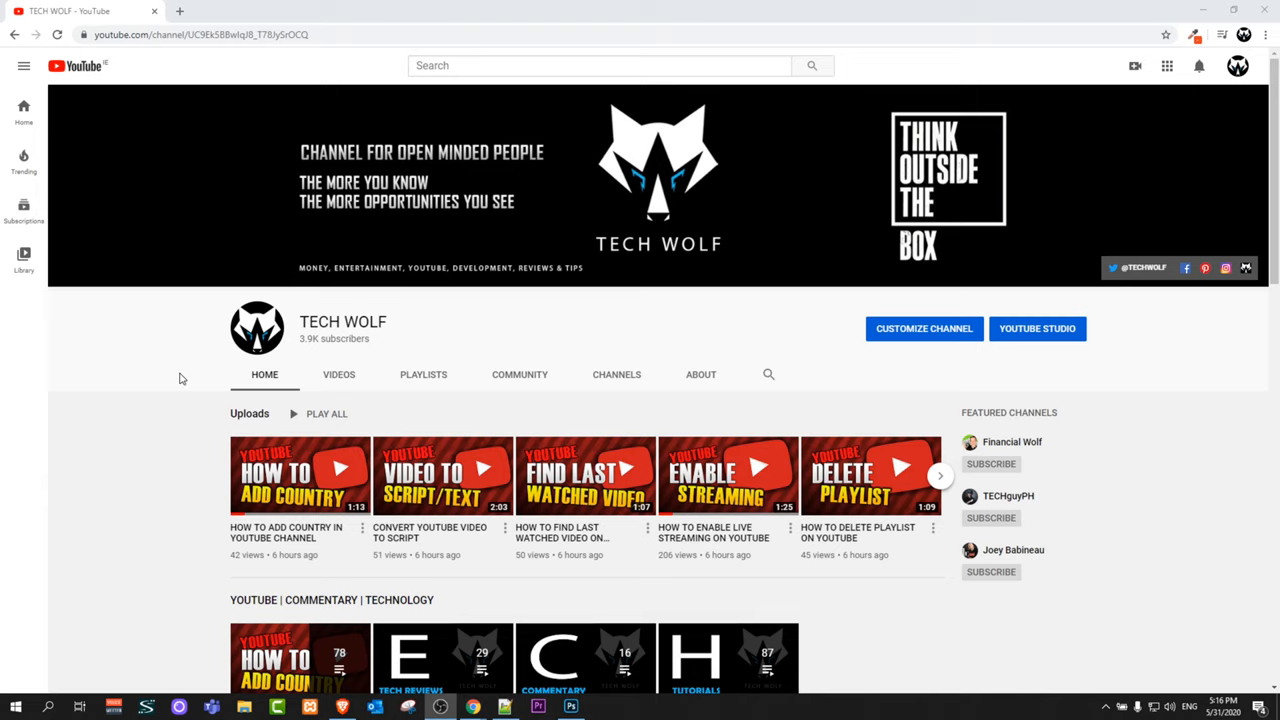
mouse_move(1238, 80)
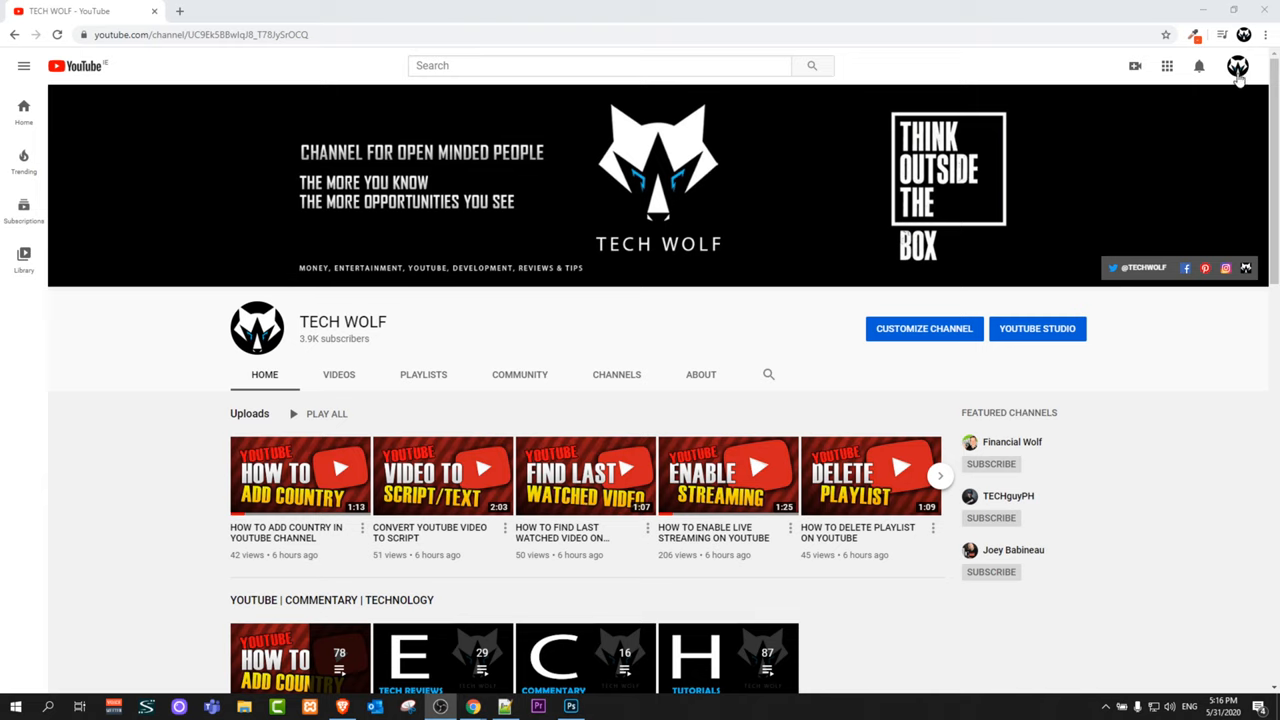
Bring up the YouTube account menu from the TECH WOLF profile avatar.
click(1238, 66)
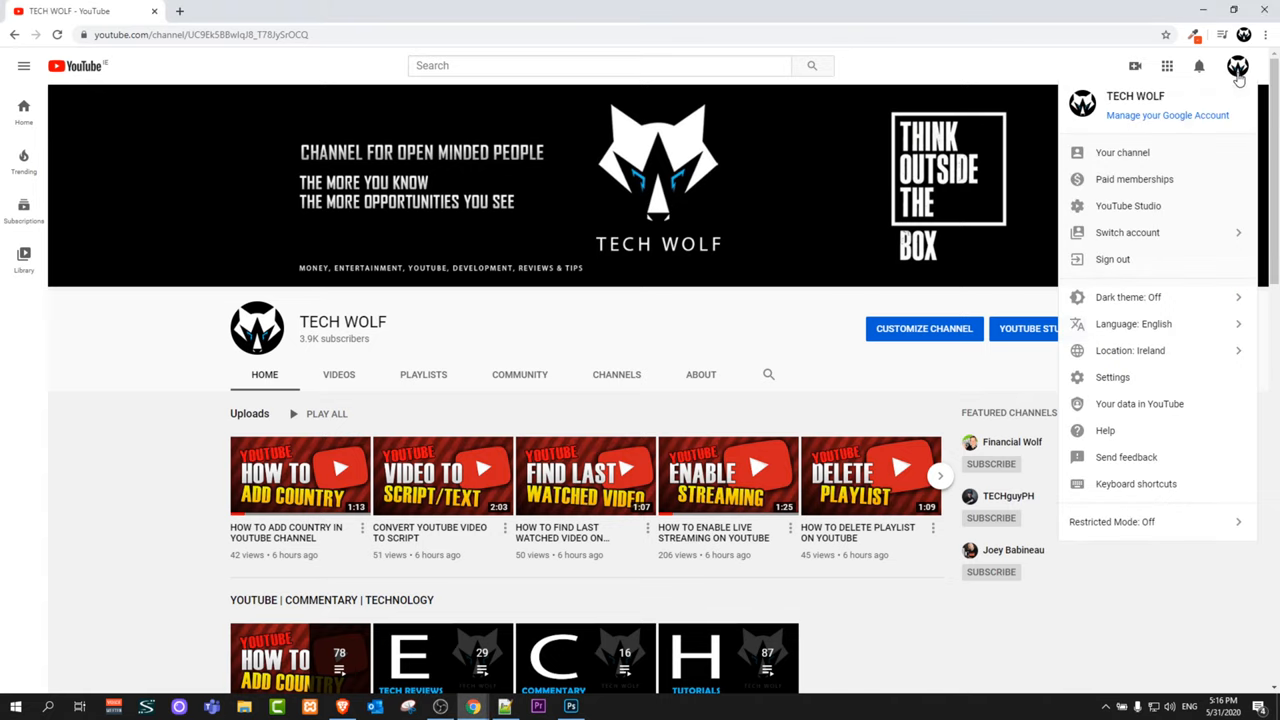
mouse_move(1156, 296)
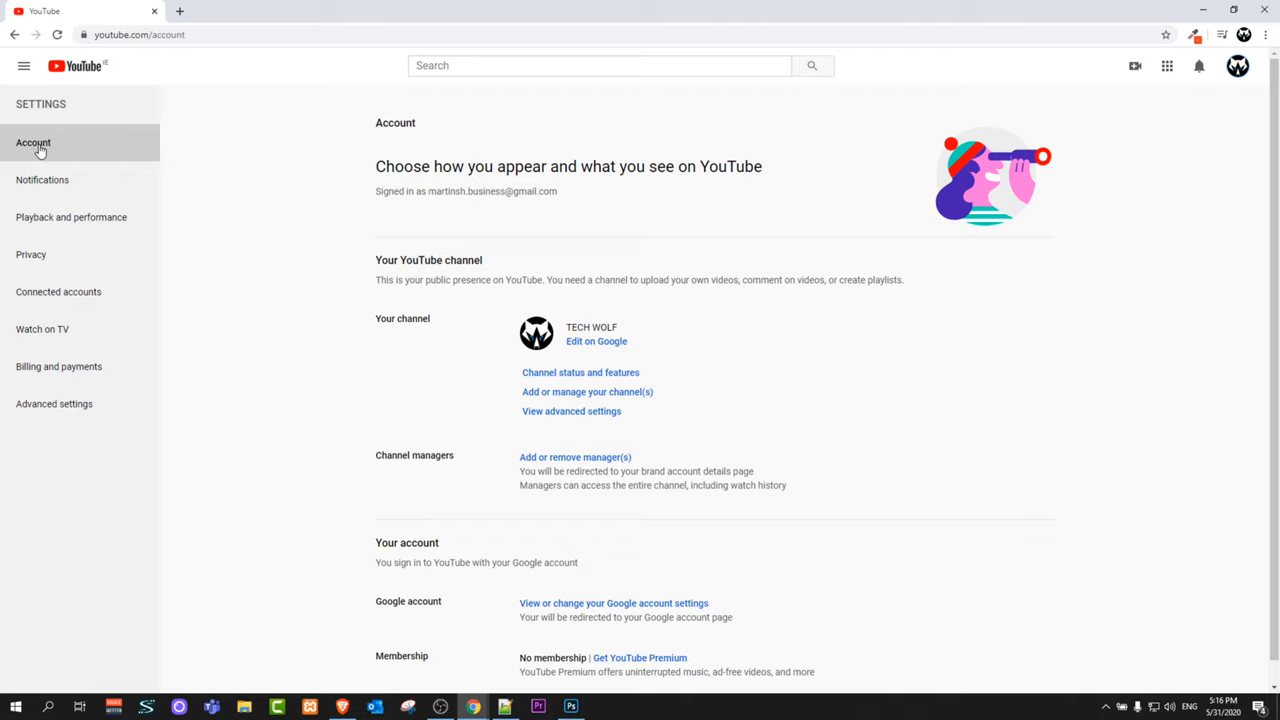
mouse_move(20, 142)
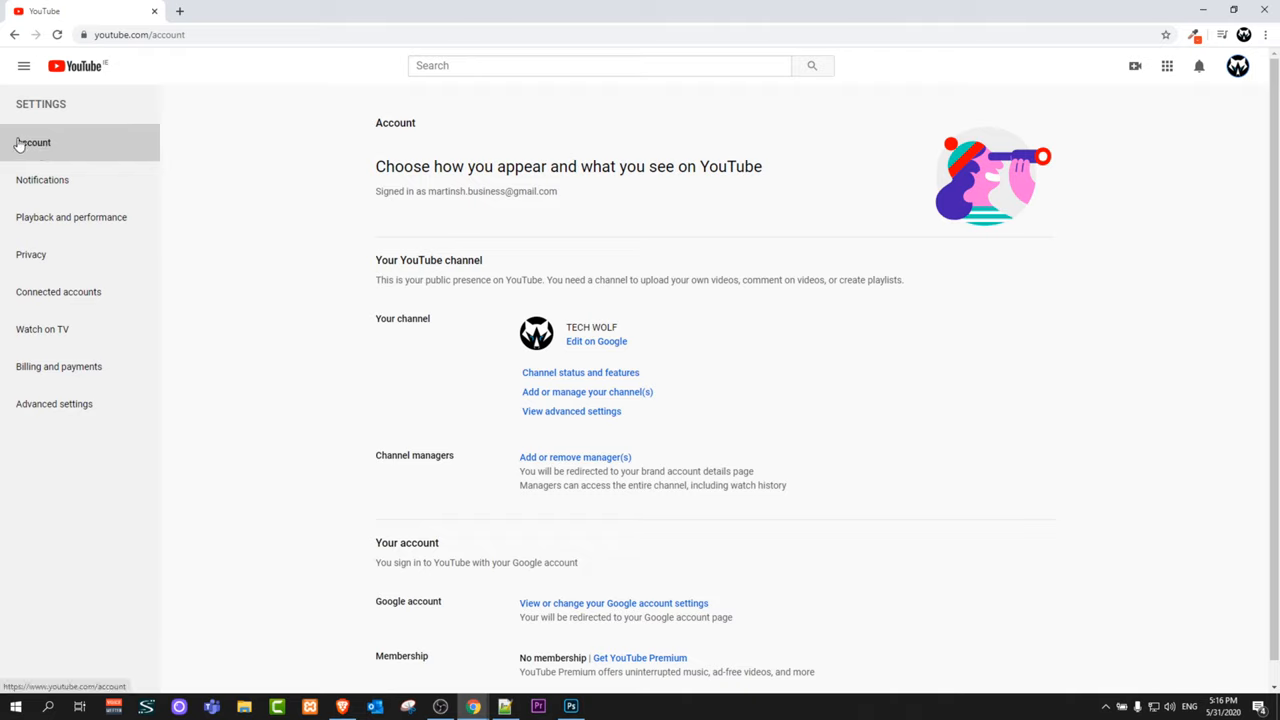
mouse_move(252, 156)
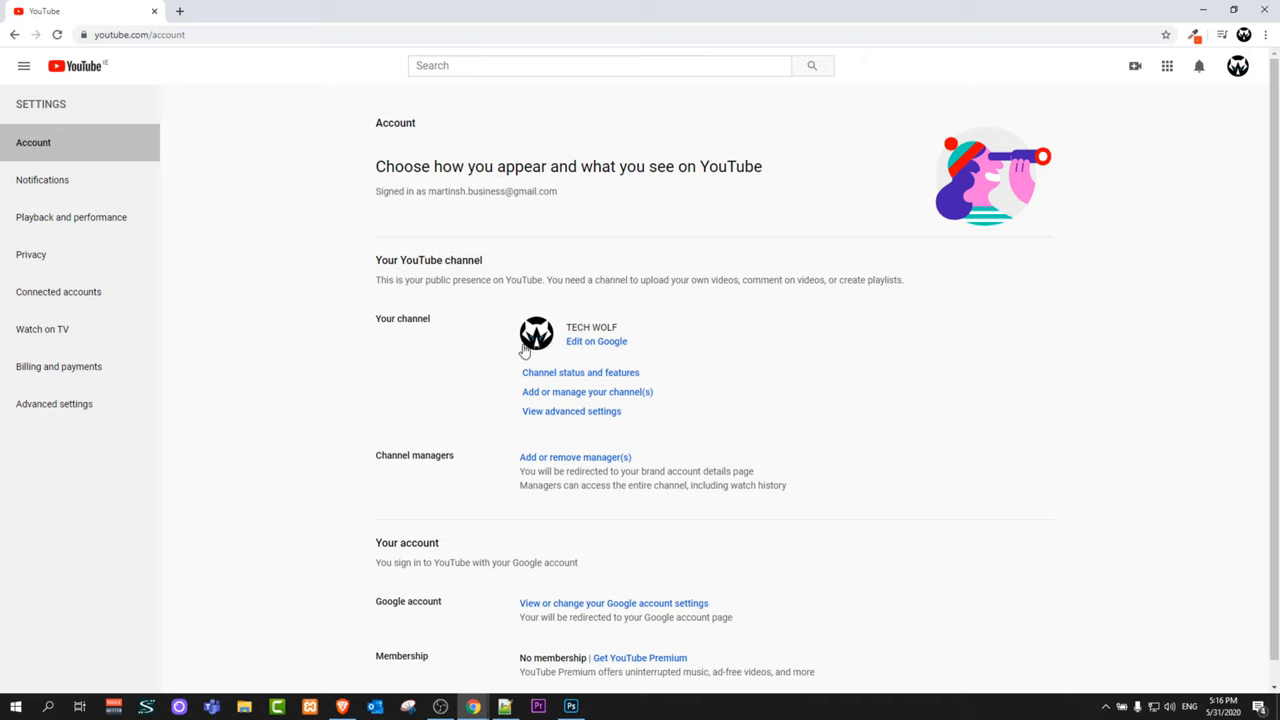
mouse_move(590, 352)
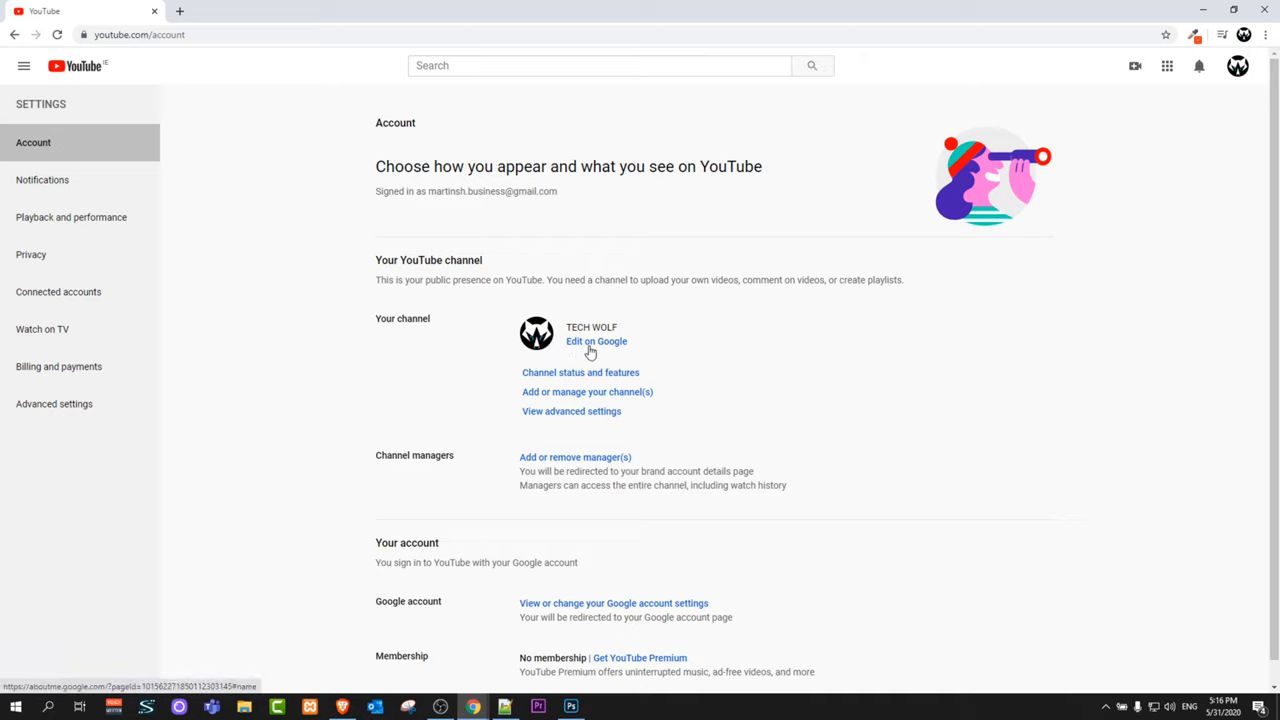
mouse_move(596, 348)
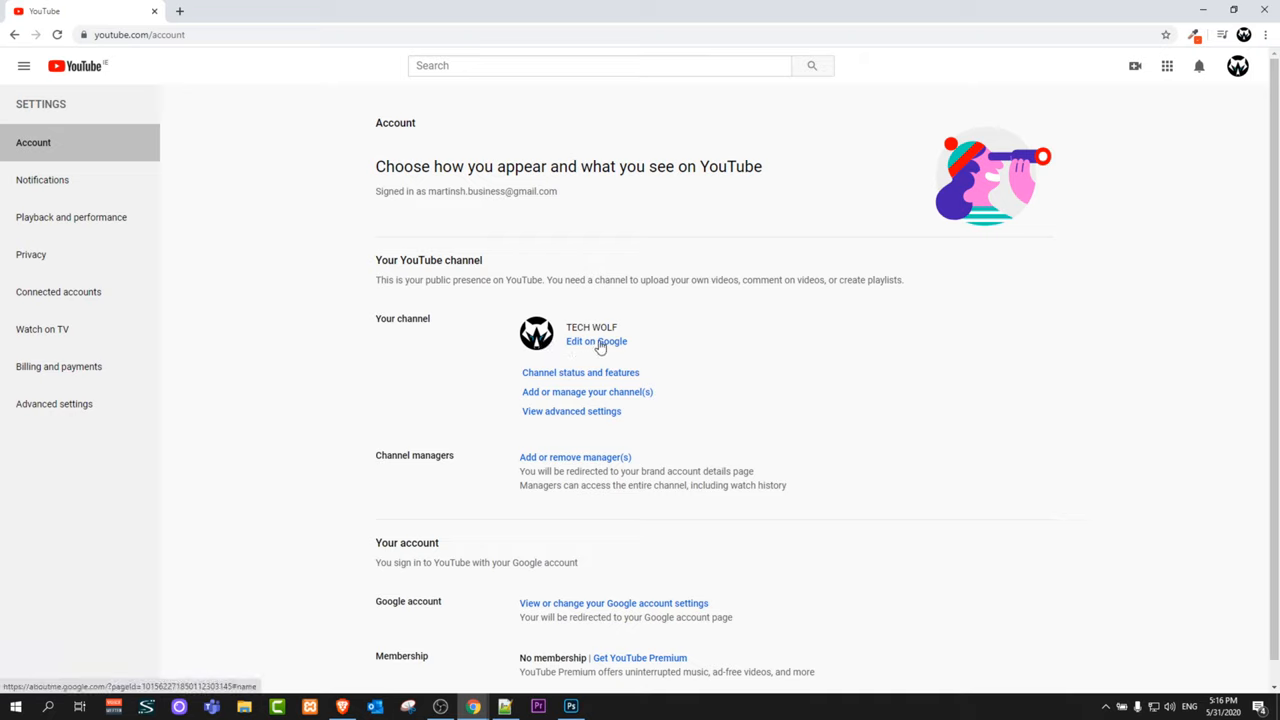
From Edit on Google, reach the TECH WOLF Brand Account details via Manage account.
click(596, 340)
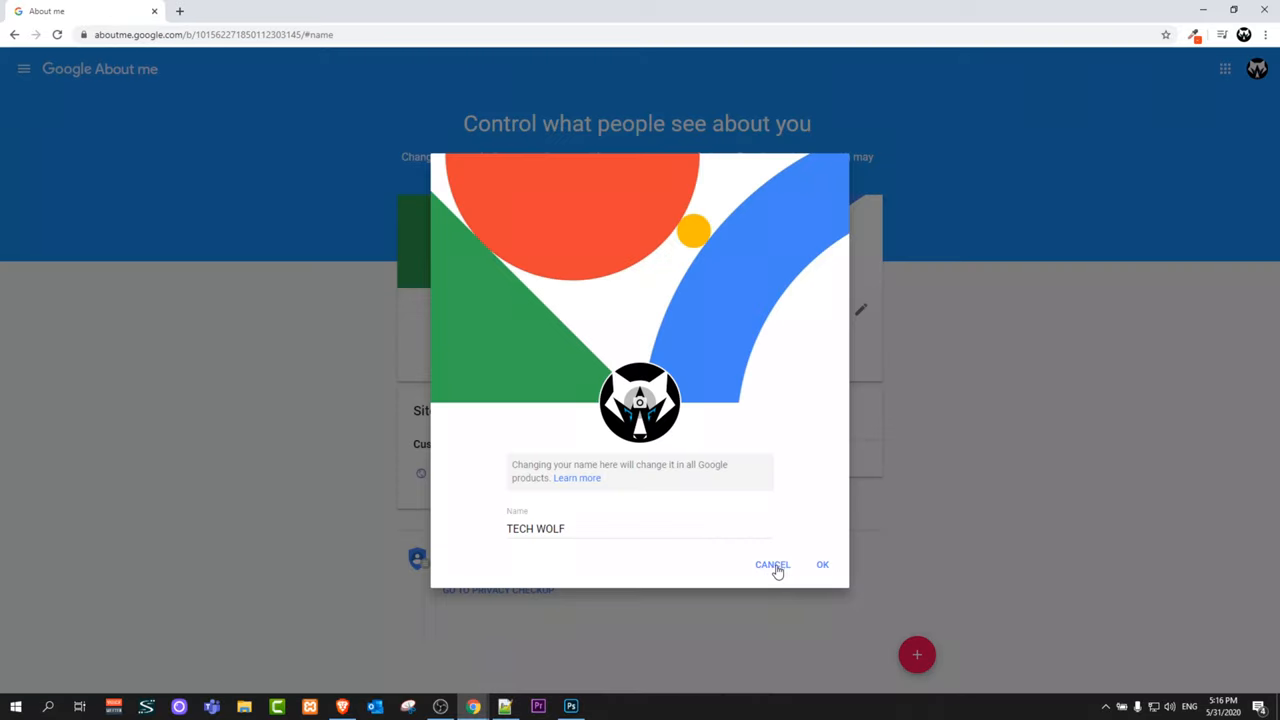
mouse_move(772, 564)
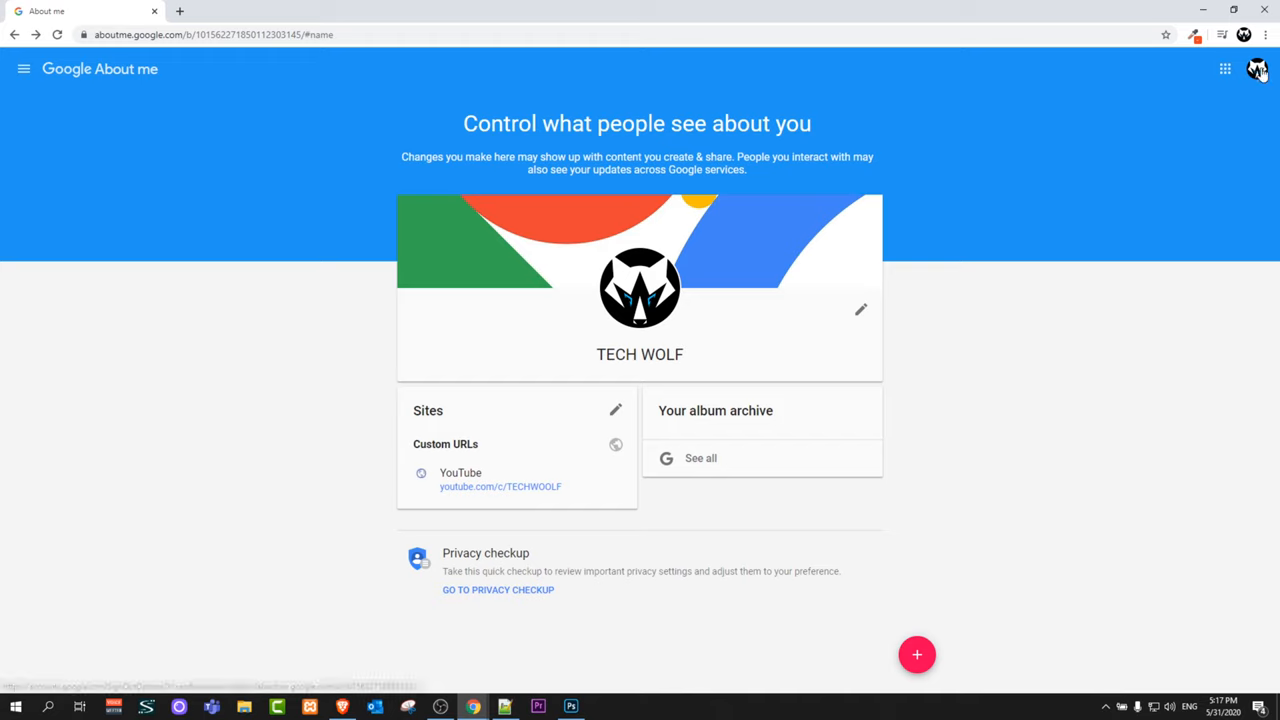
click(1256, 68)
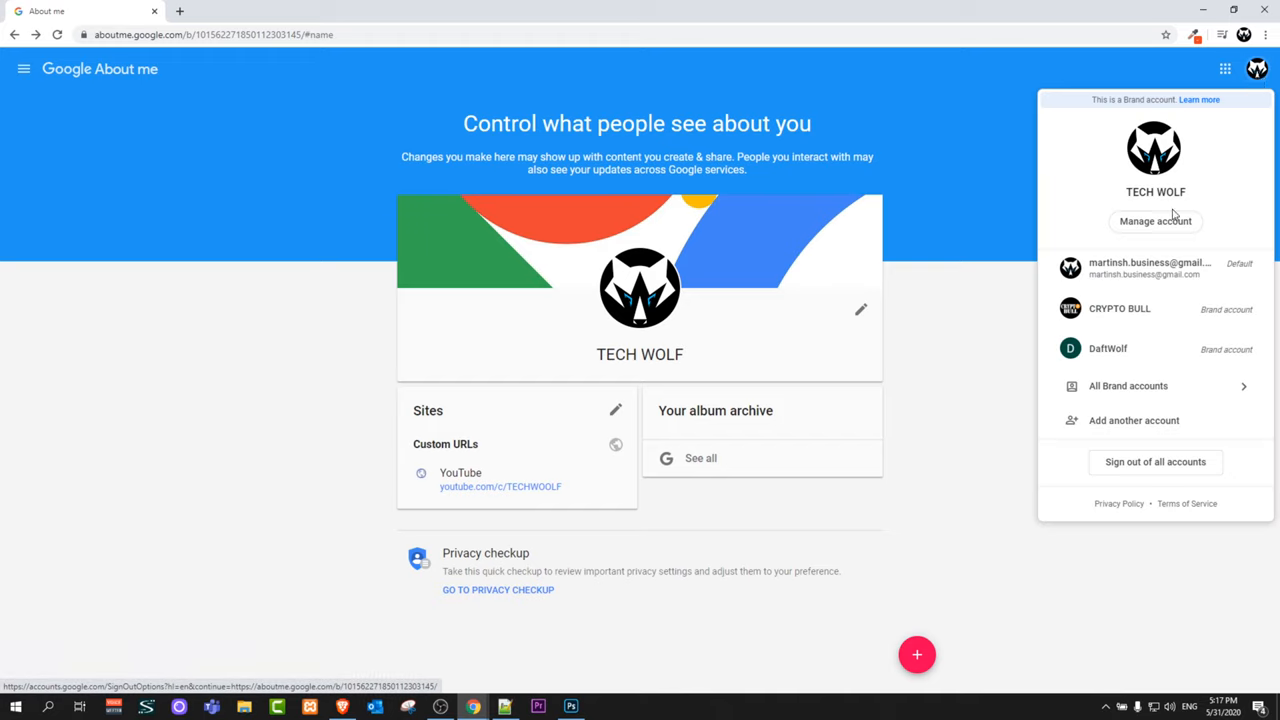
mouse_move(1128, 196)
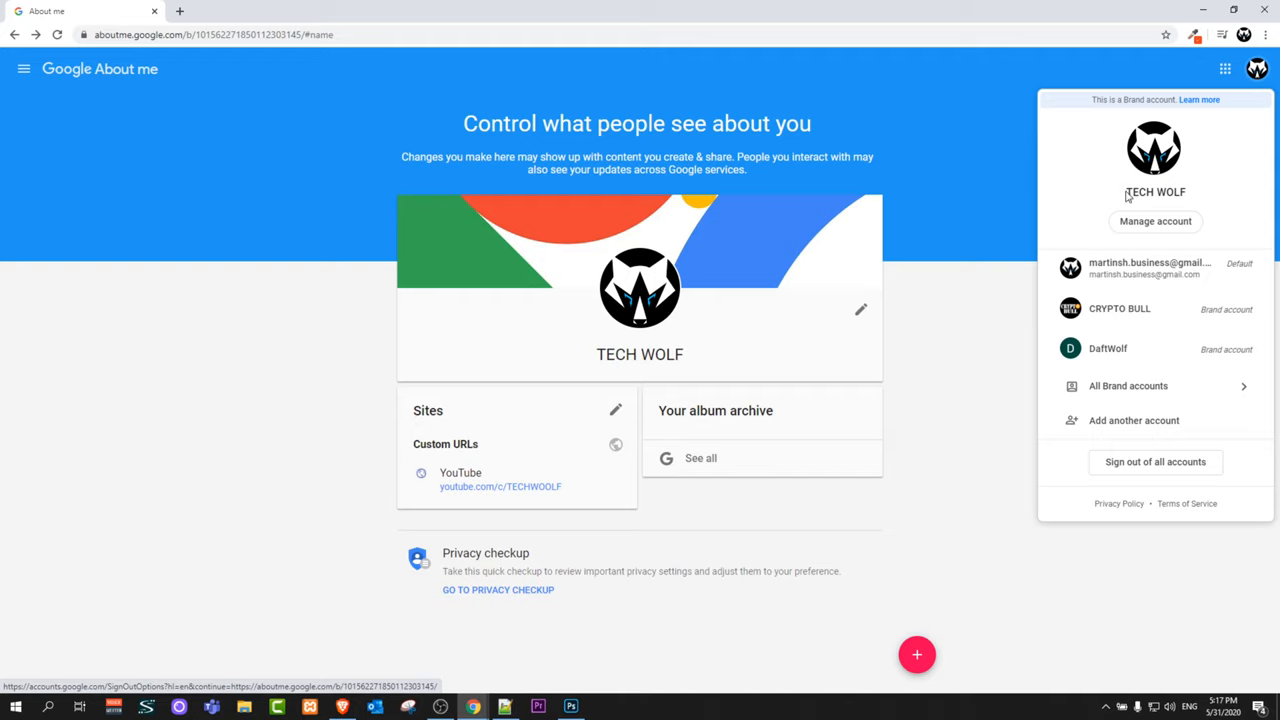
click(1156, 220)
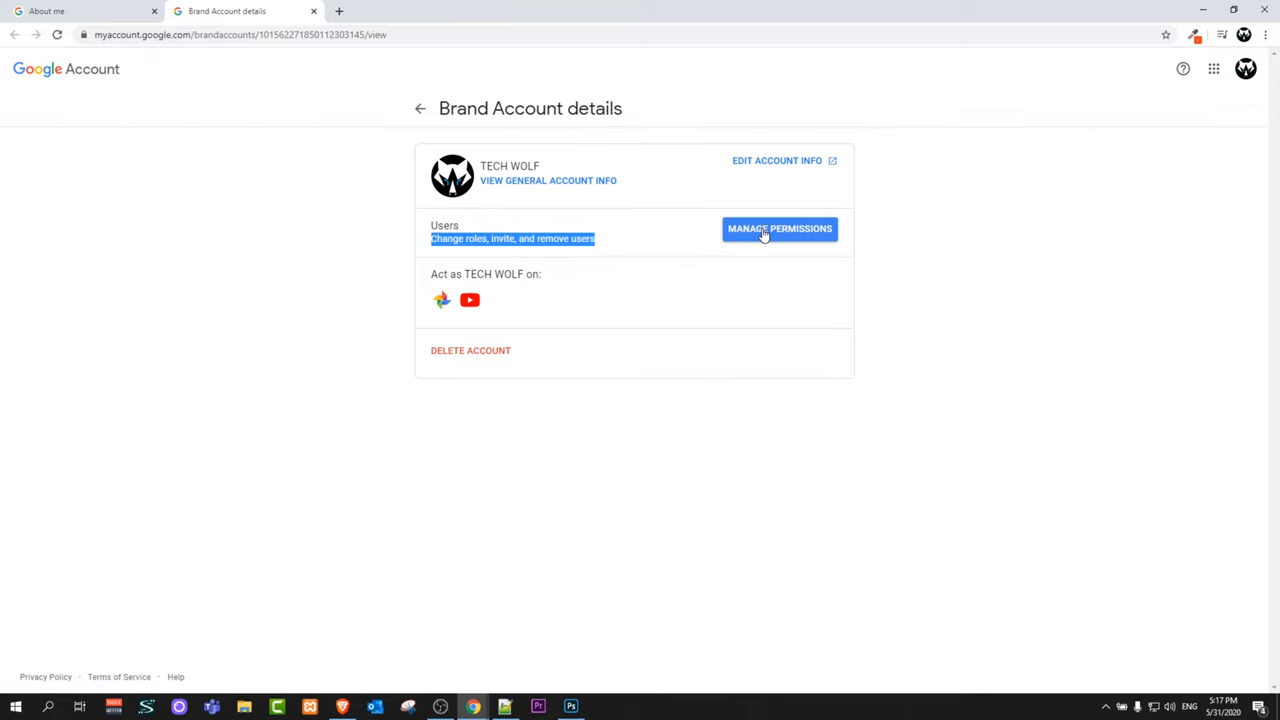
Choose Manage Permissions, reaching Google's identity-verification prompt.
click(780, 228)
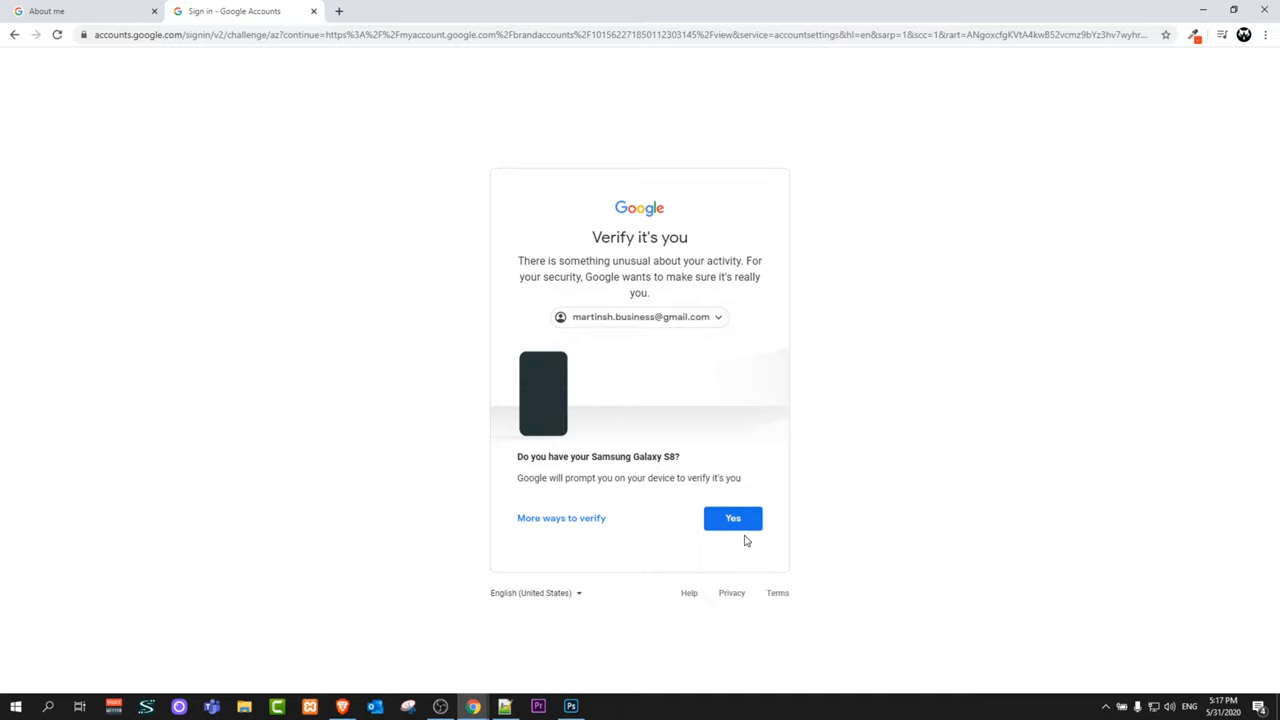
click(732, 518)
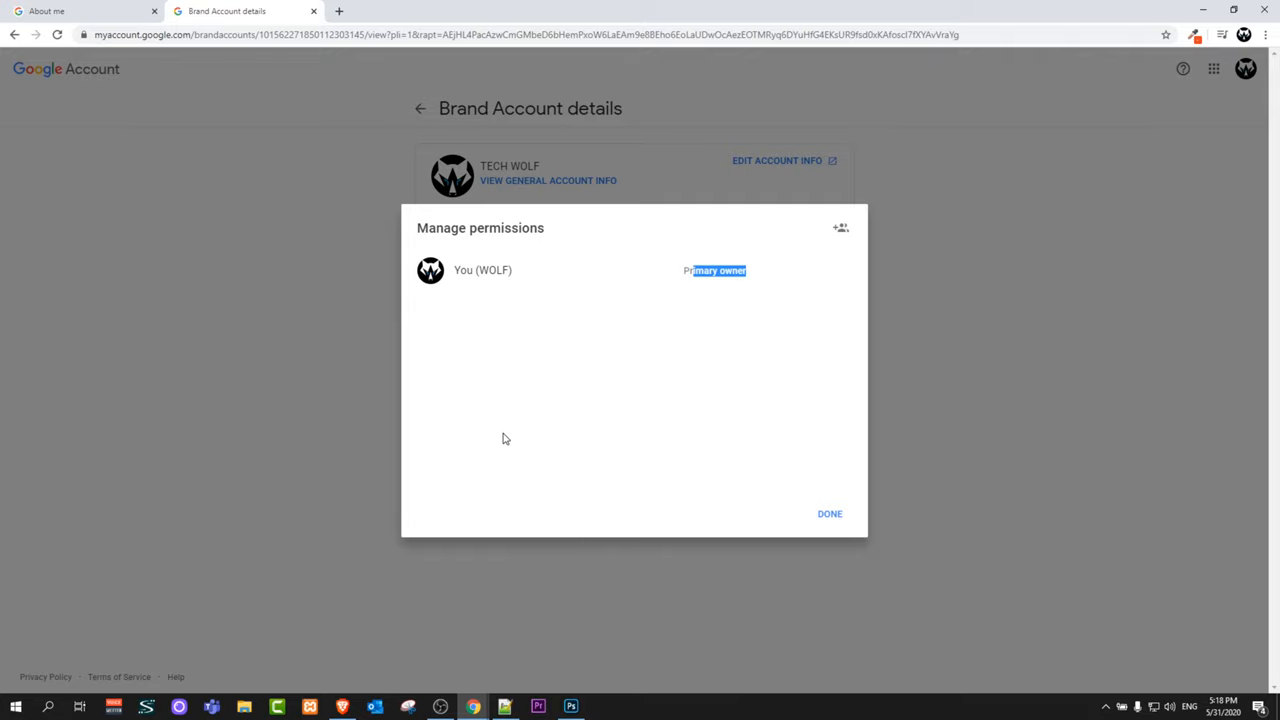
mouse_move(518, 444)
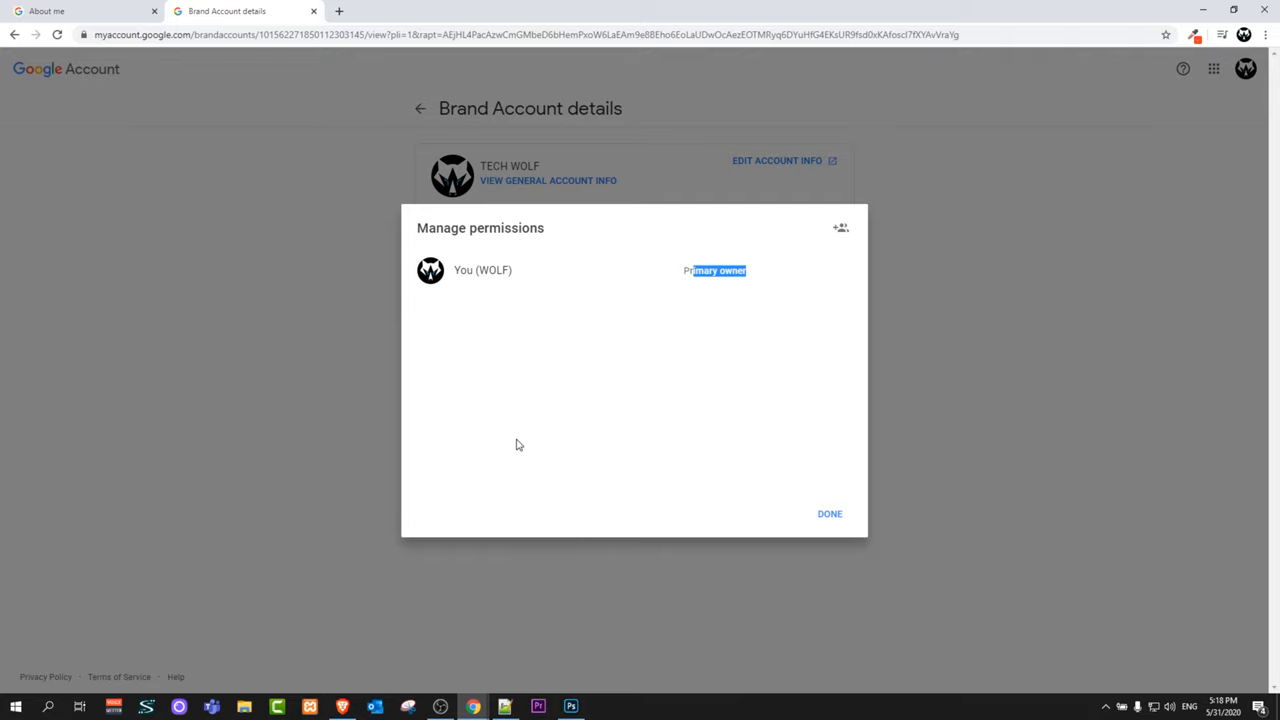
mouse_move(640, 418)
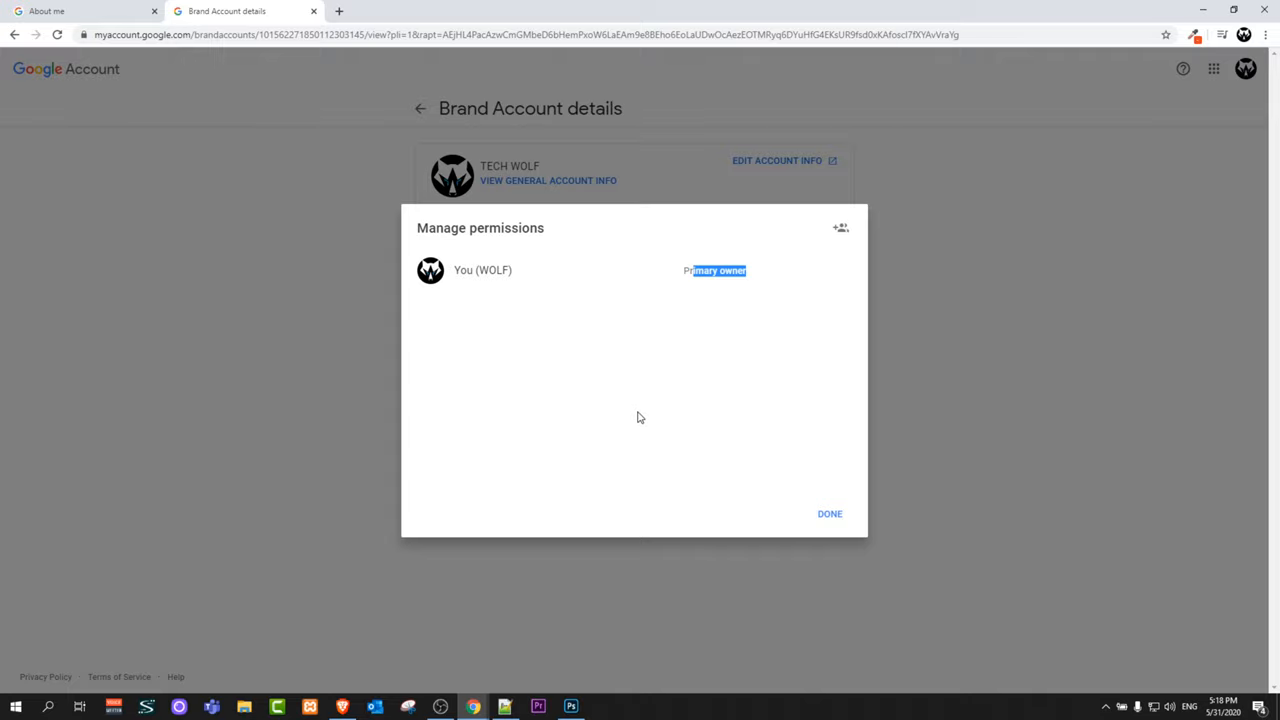
mouse_move(840, 228)
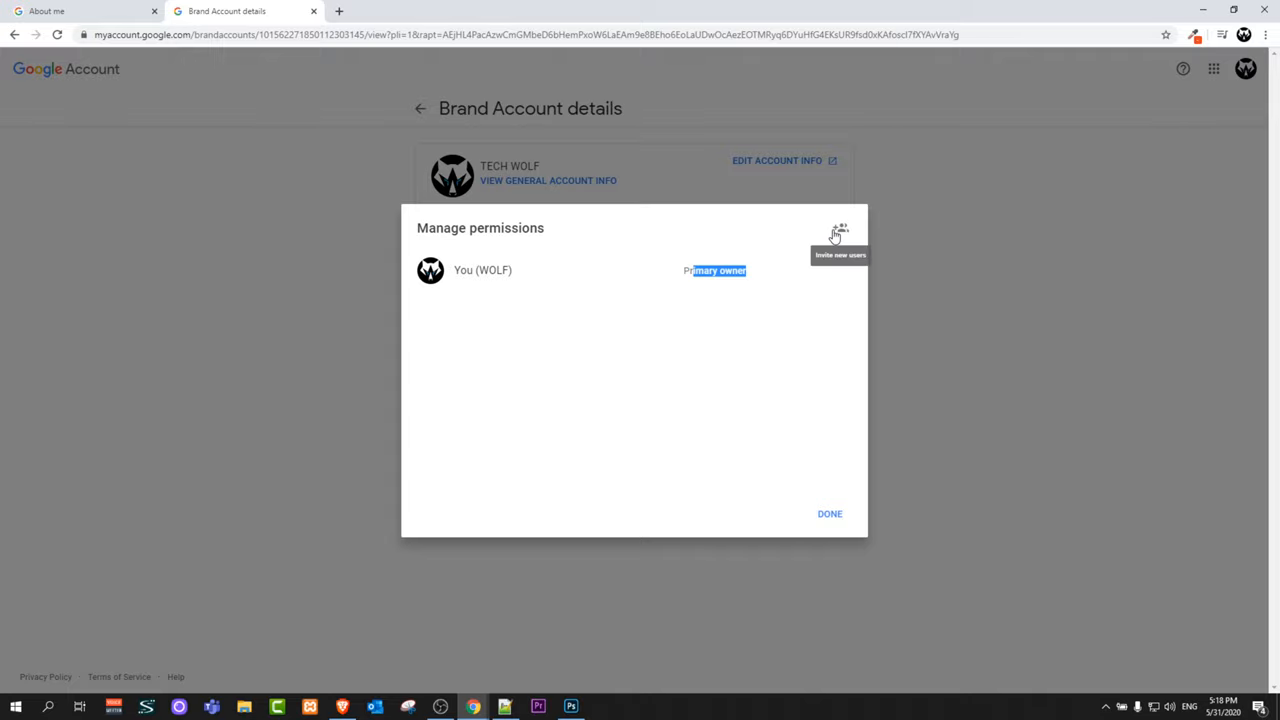
mouse_move(854, 232)
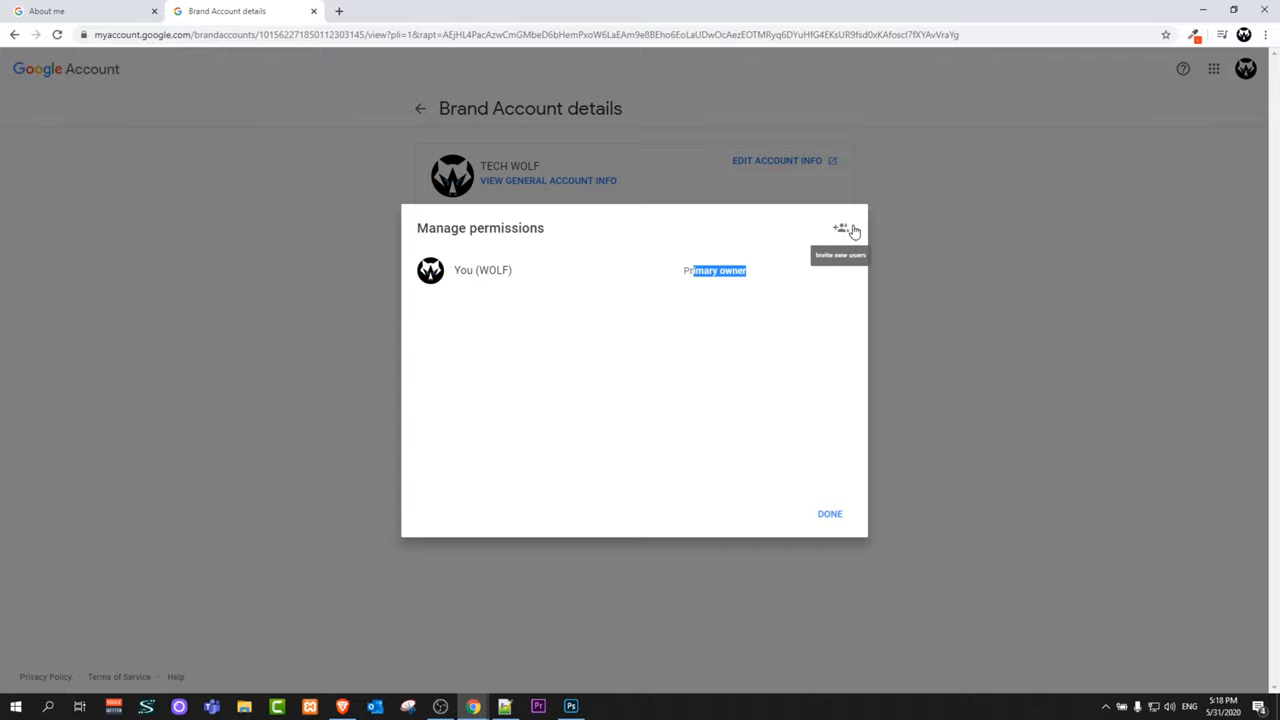
Start inviting new users, showing the Add new users email and role form.
click(840, 228)
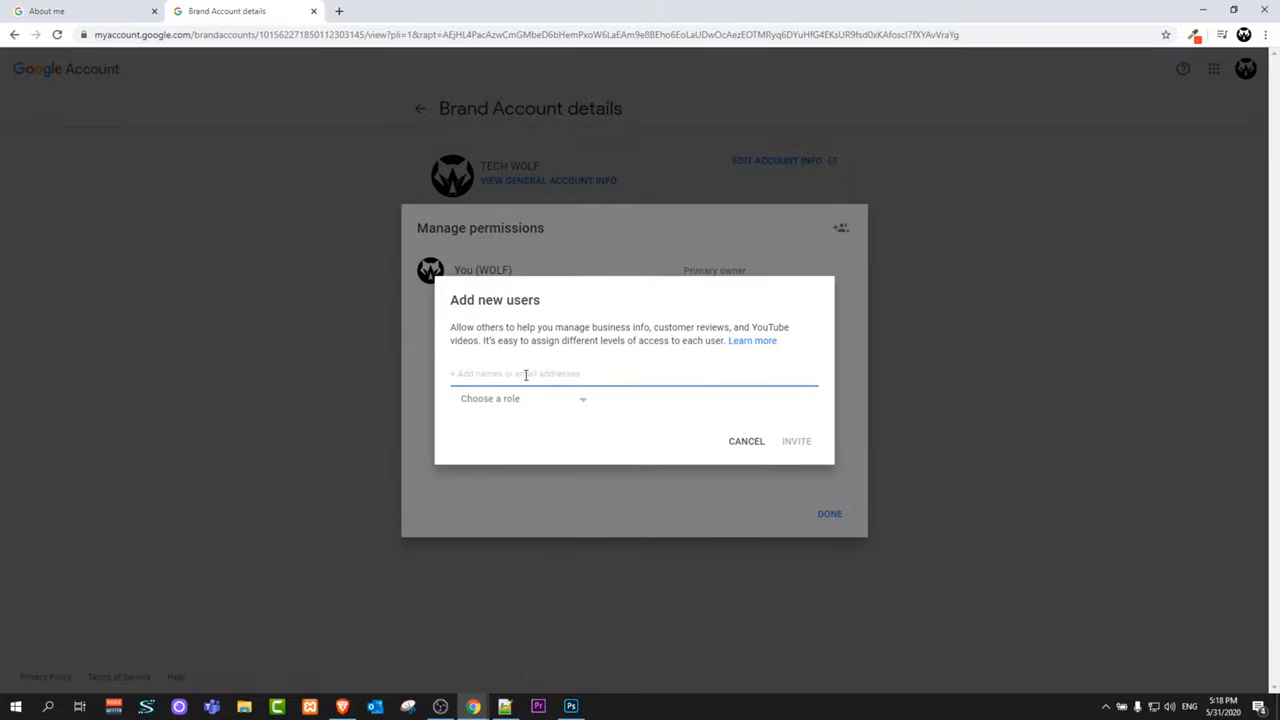
mouse_move(584, 374)
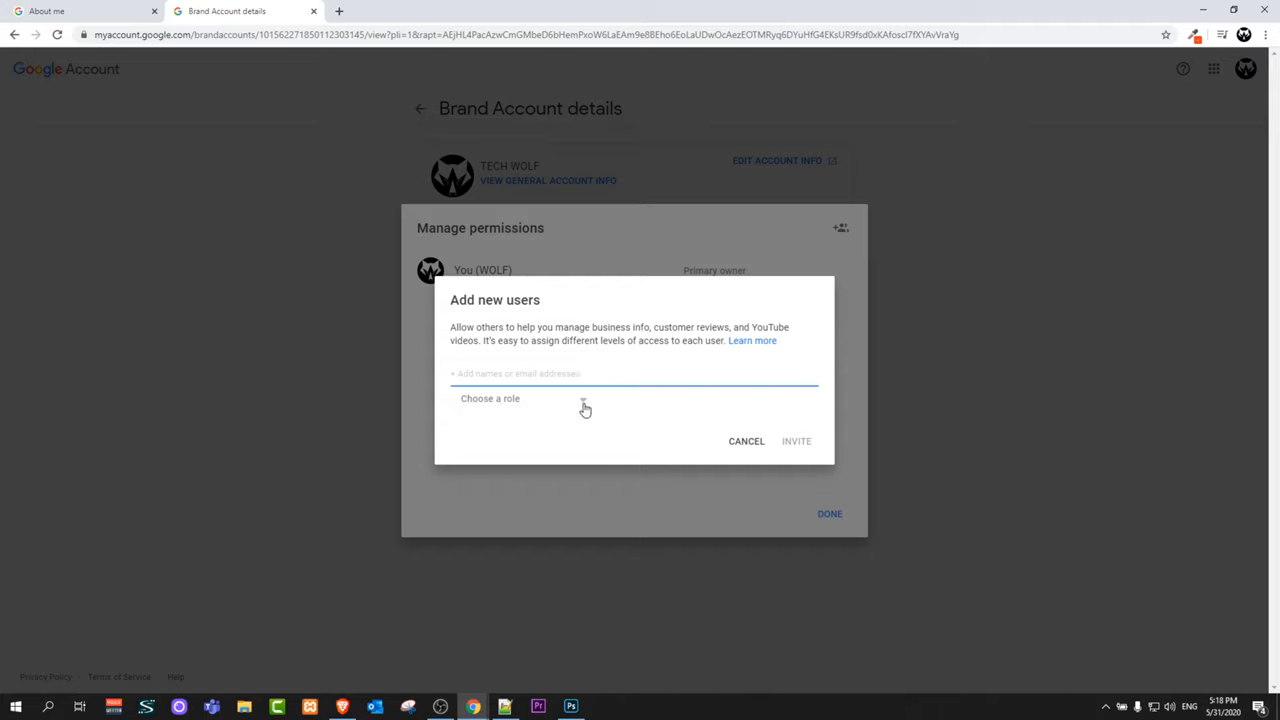
click(490, 398)
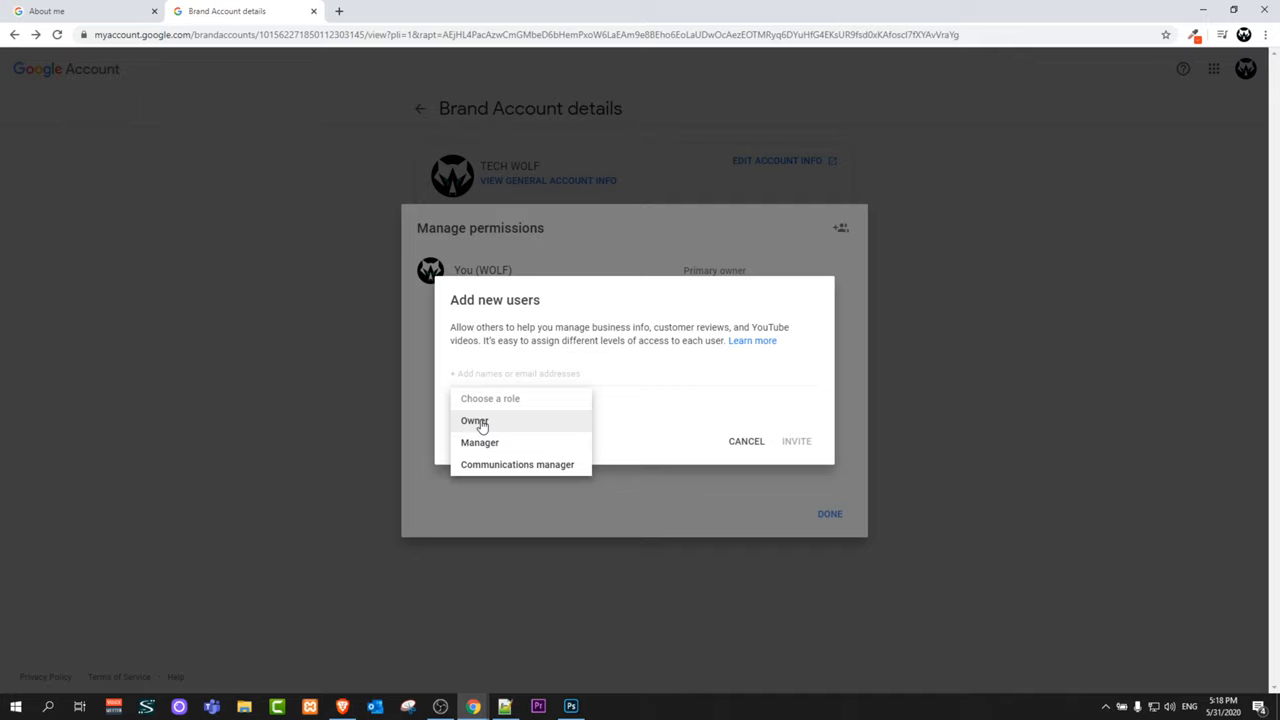
mouse_move(480, 442)
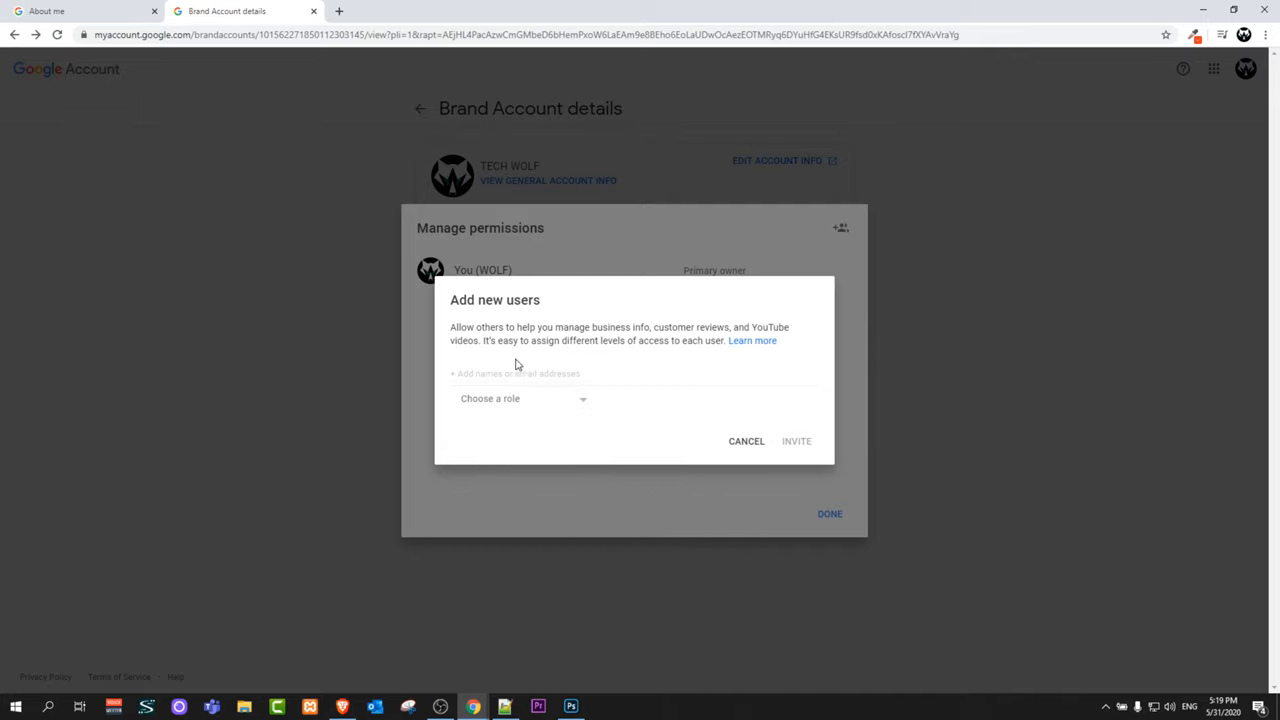
mouse_move(520, 470)
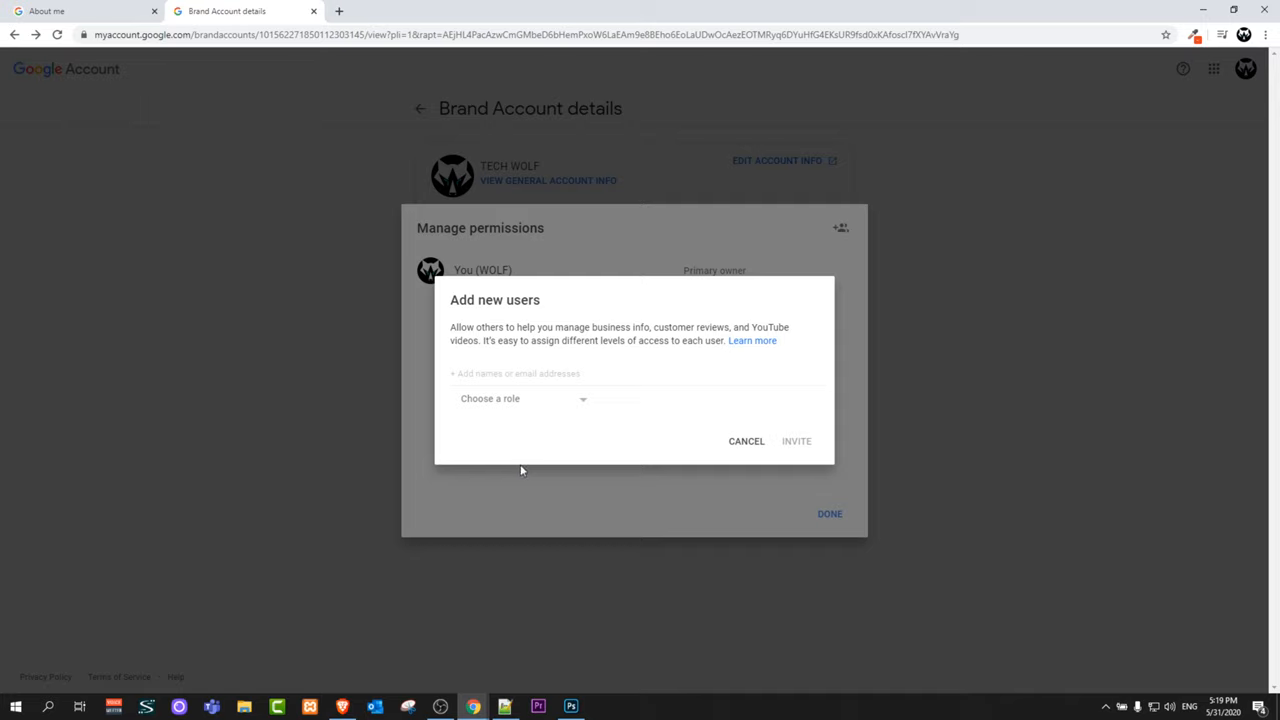
mouse_move(588, 404)
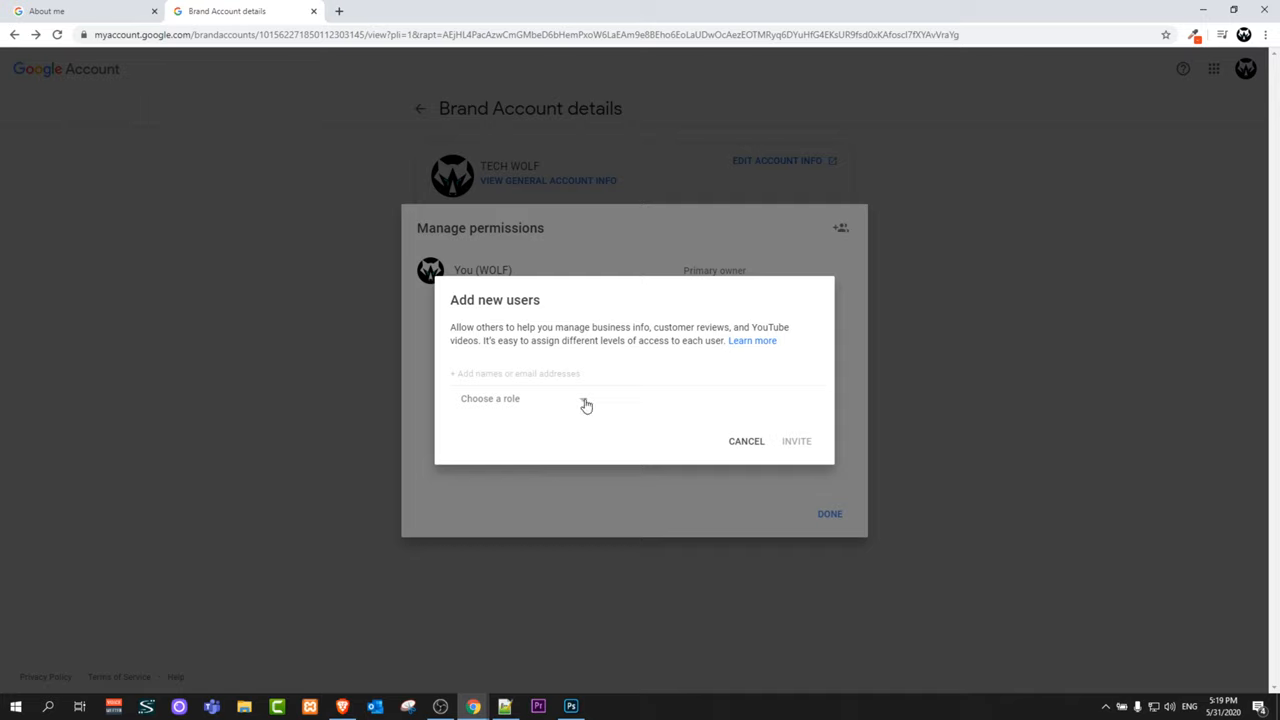